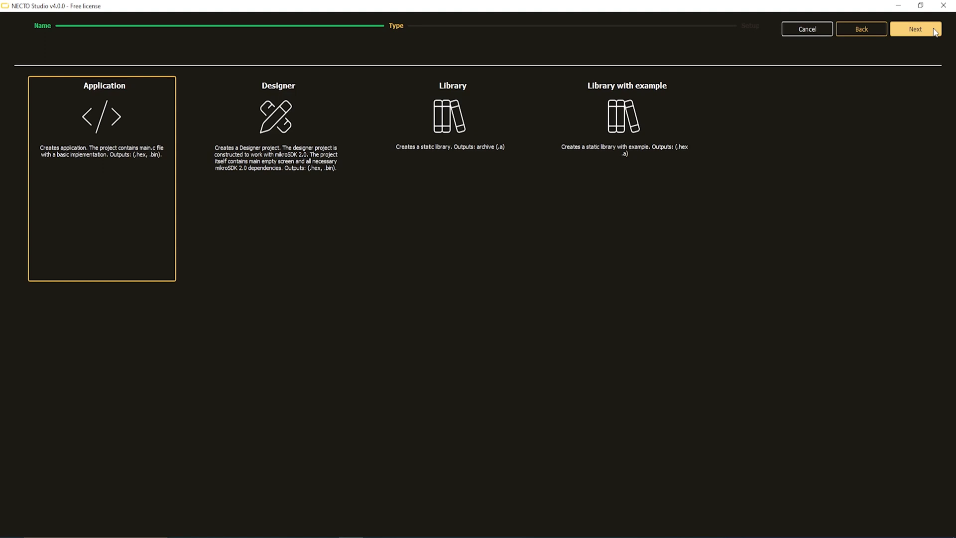
mouse_move(325, 253)
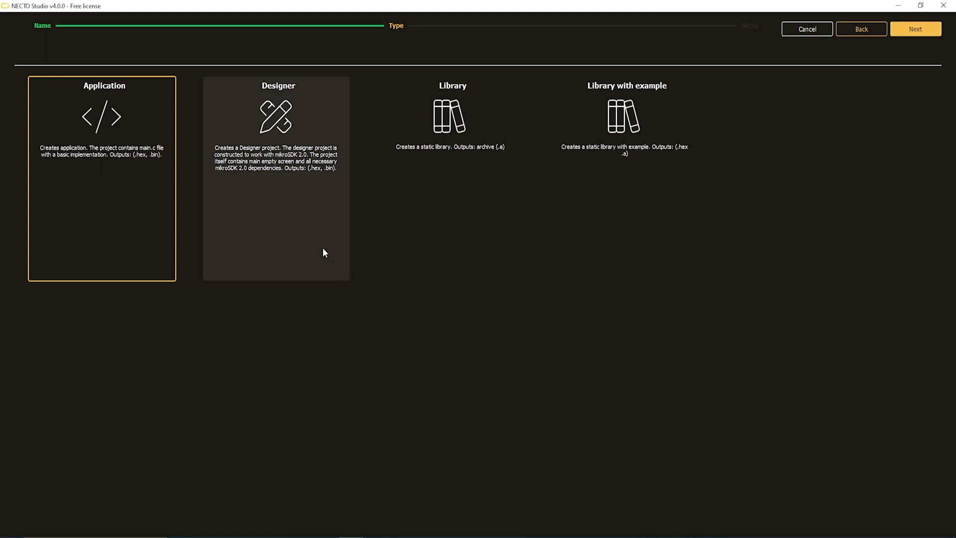